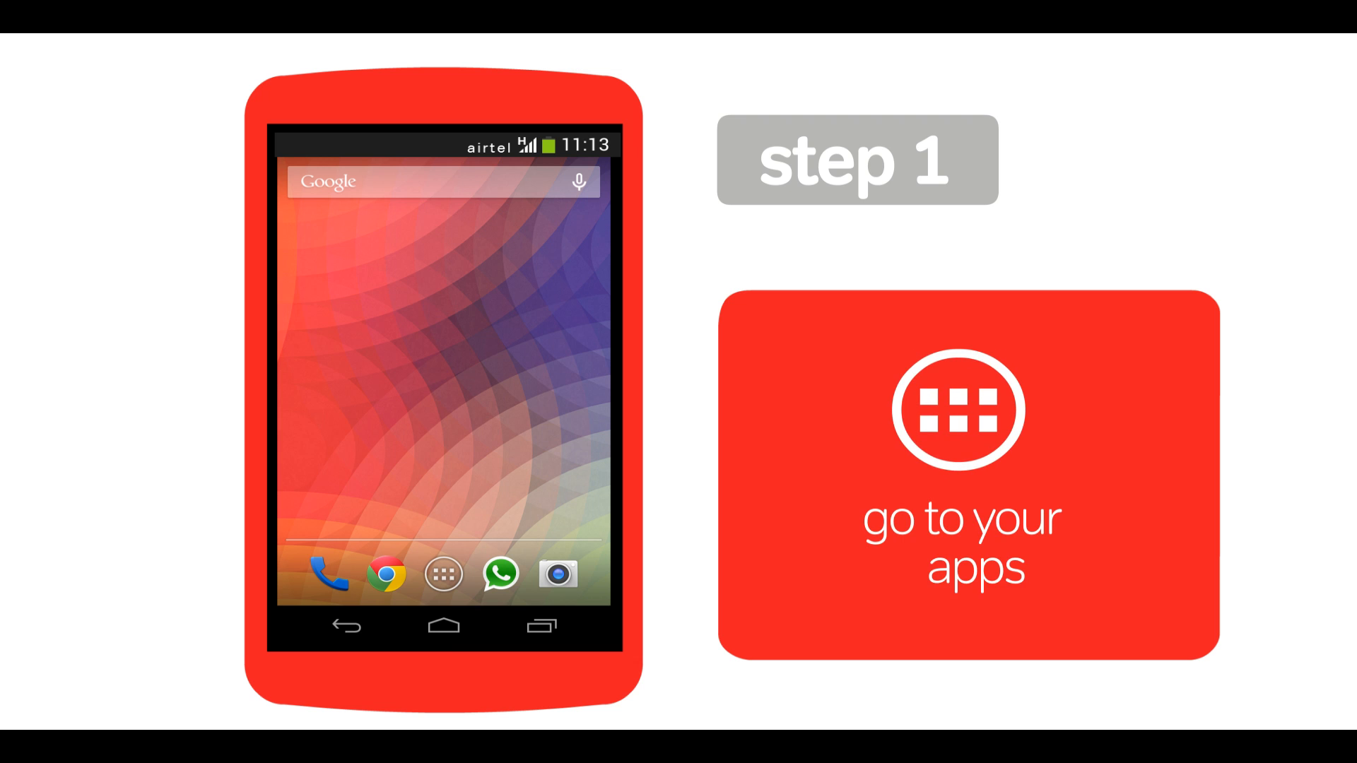
Step: Reach the Accounts section of Settings from the app drawer to add a Google account
left_click(443, 574)
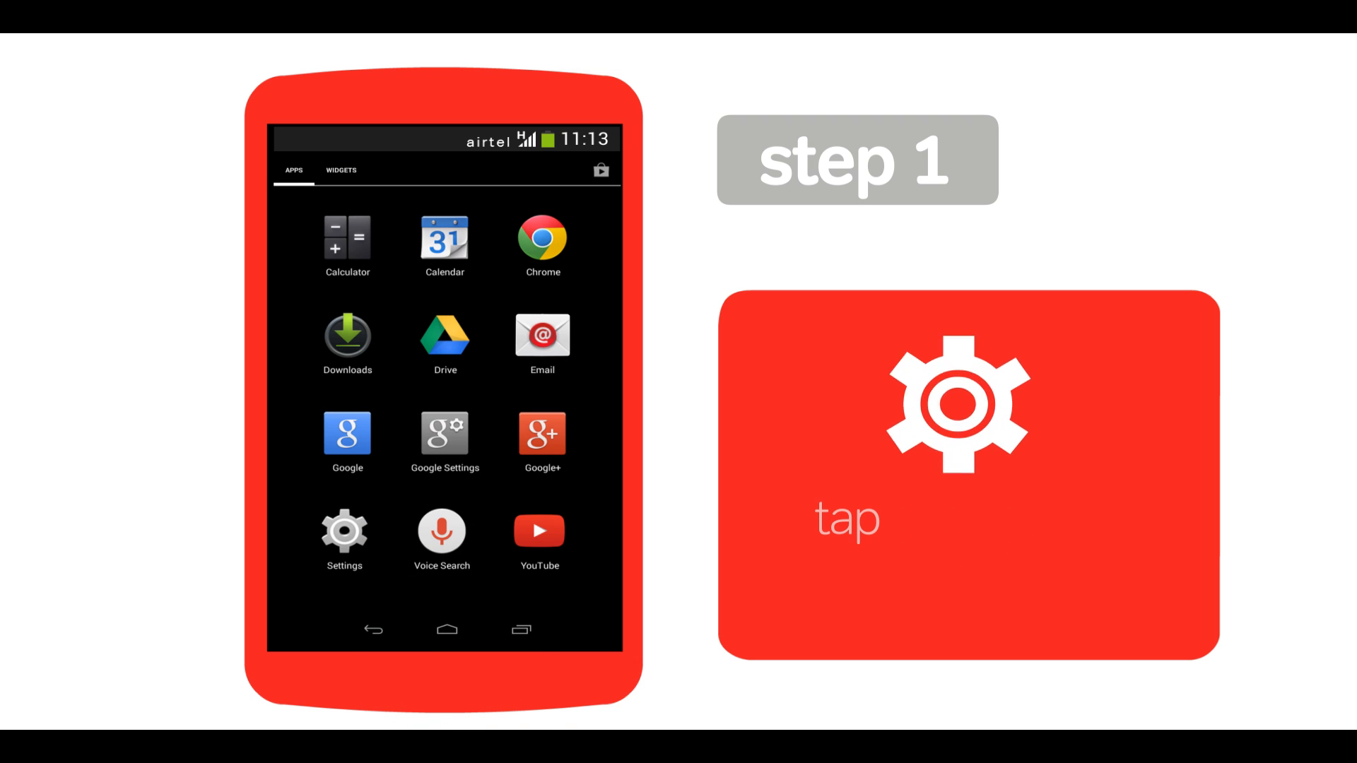
left_click(344, 533)
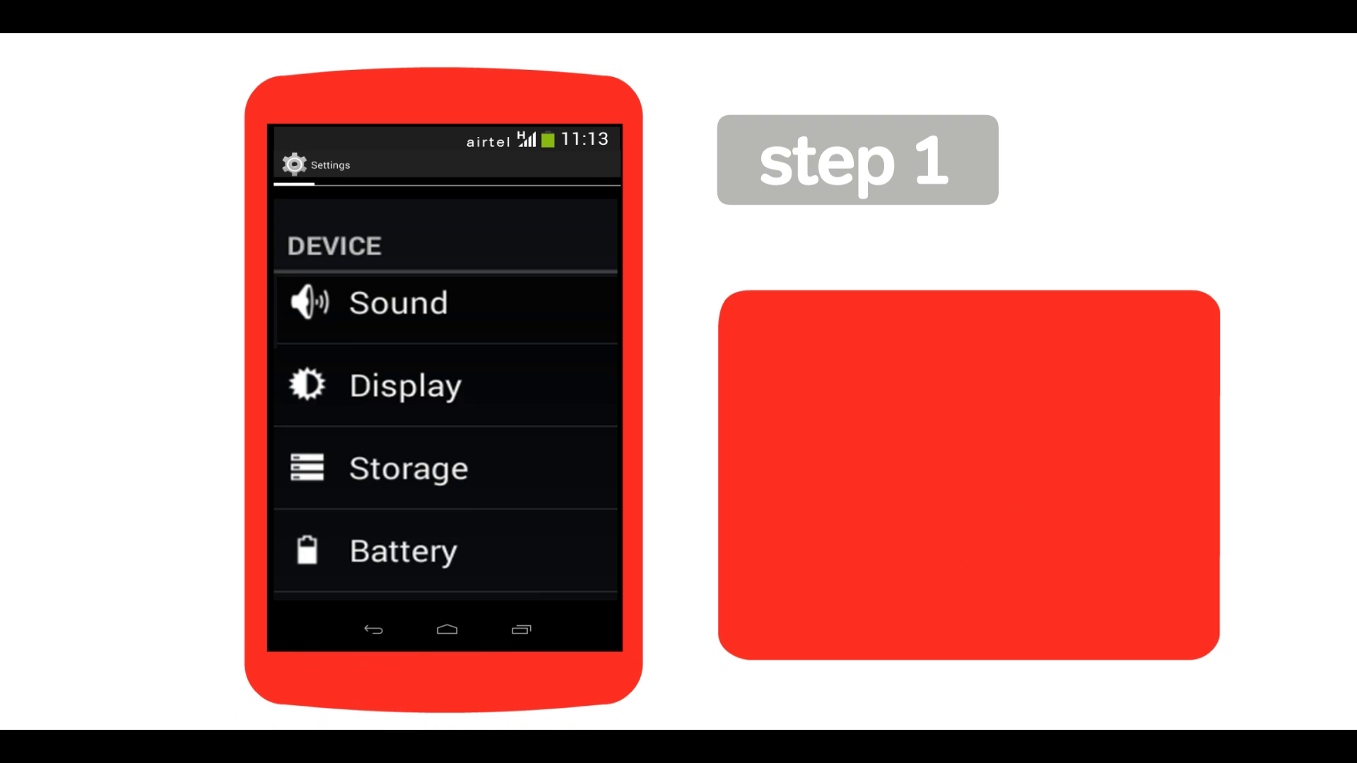
scroll("down", 3)
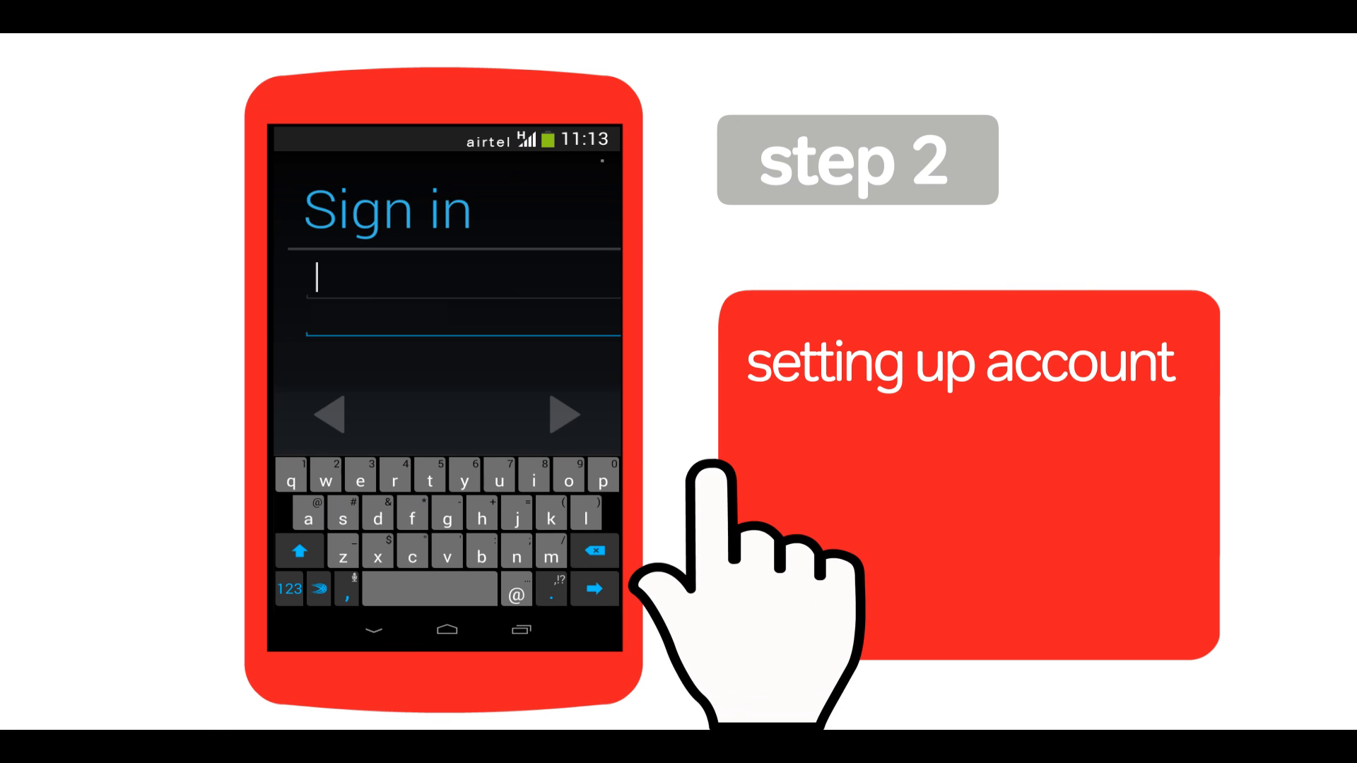
type("name@gmail.com")
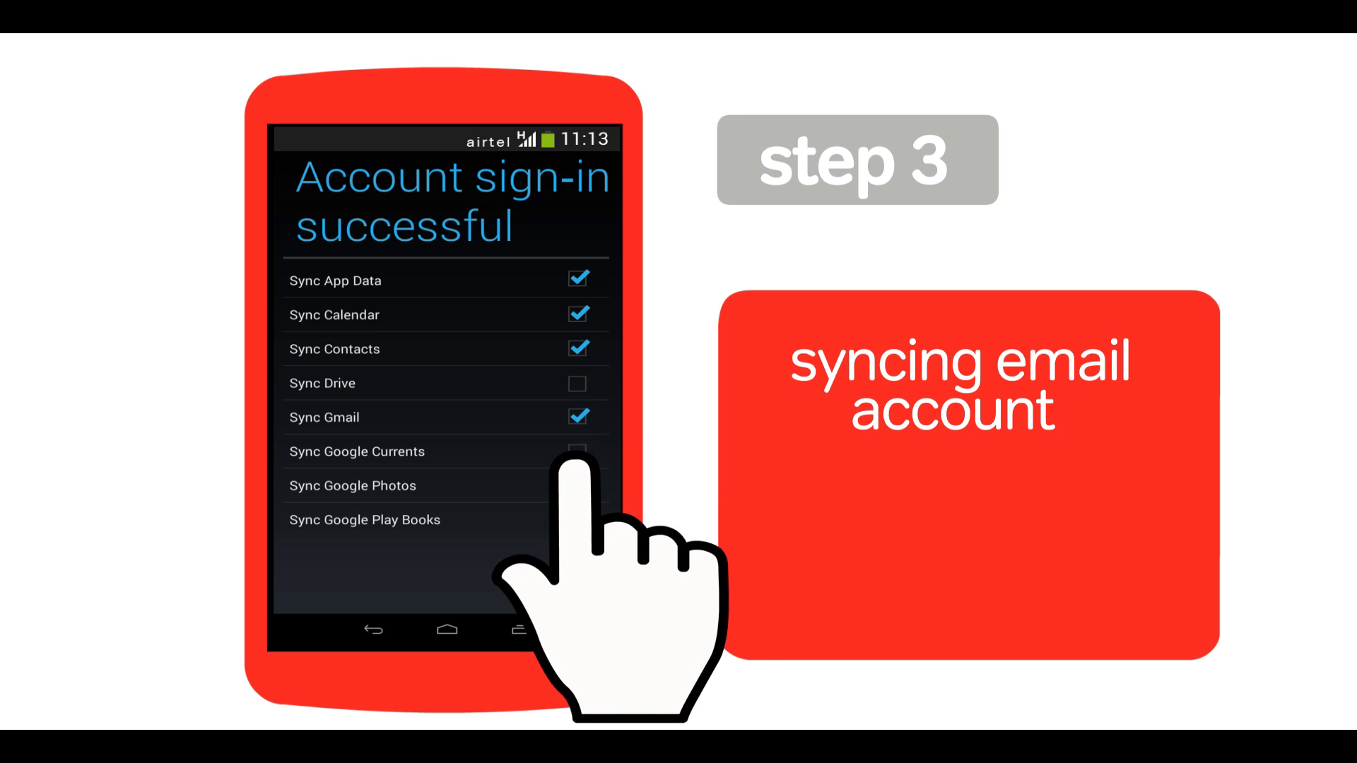
Step: Enable Google Photos syncing and confirm the sync choices to finish account setup
left_click(577, 485)
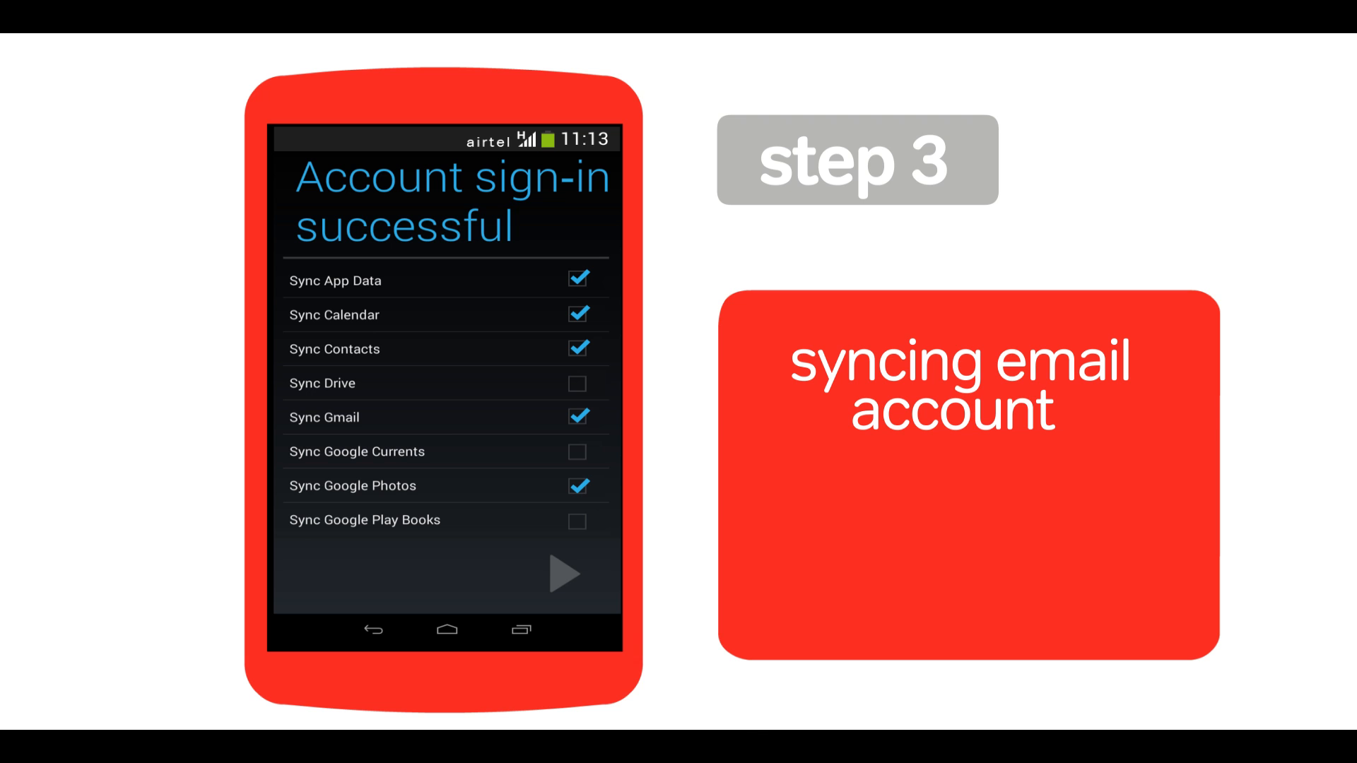
left_click(564, 572)
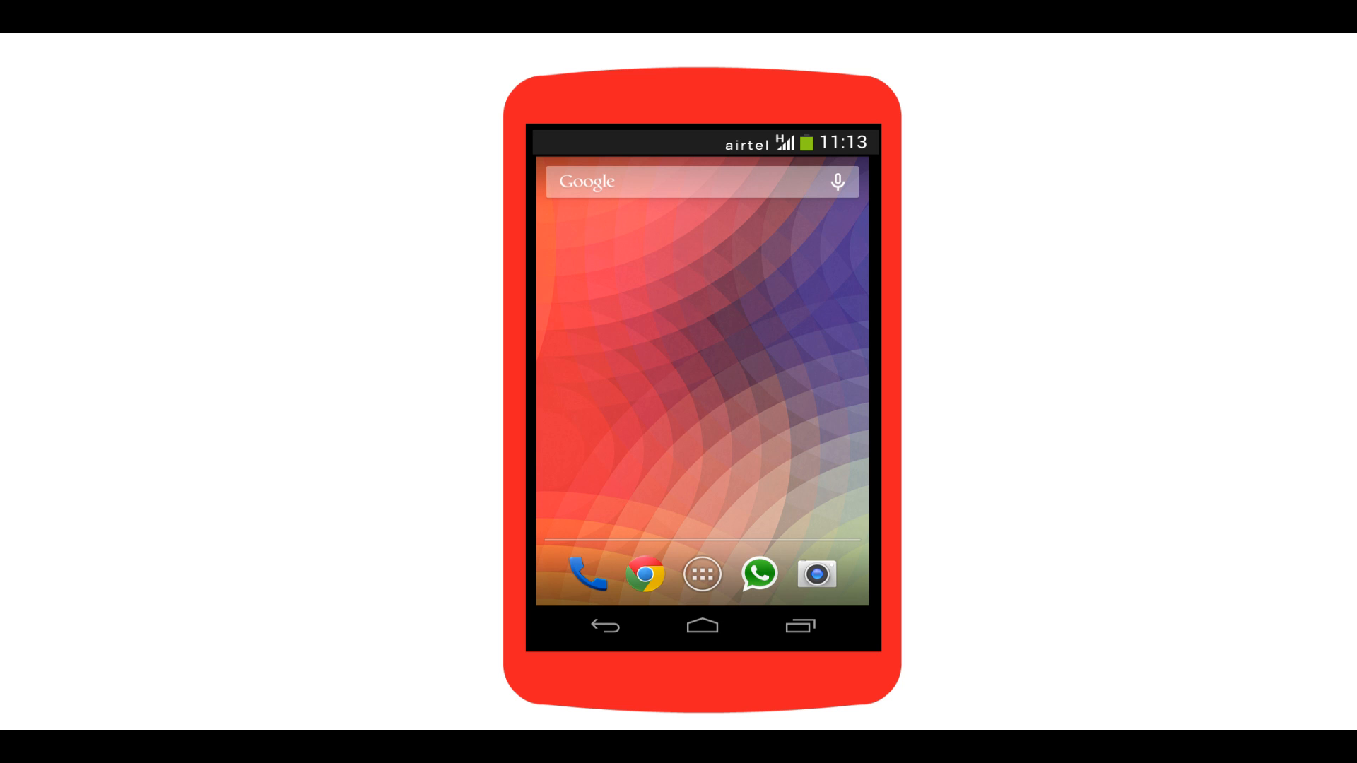
Step: Show the Primary inbox of the newly synced account in Gmail
left_click(699, 574)
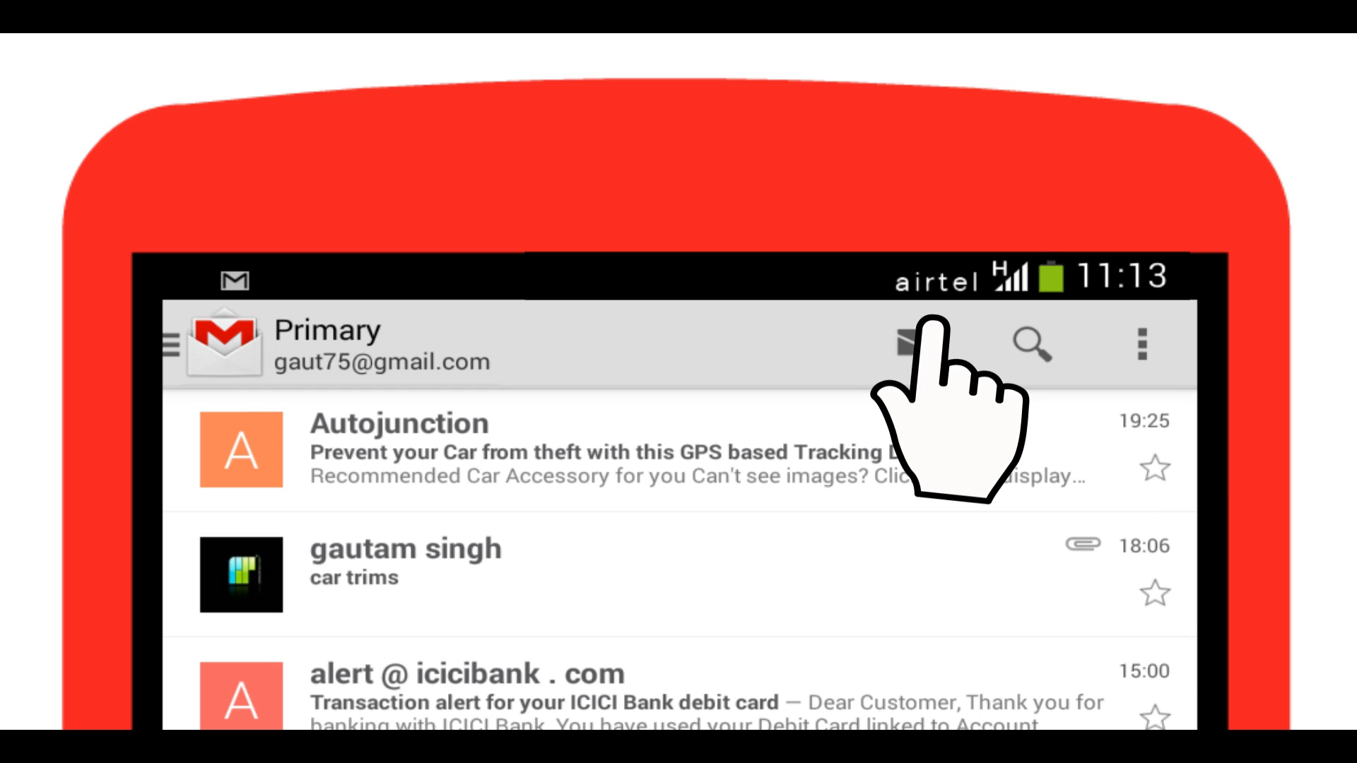
Step: Start a new email with 'Pfa' entered as recipient, then return to the home screen
left_click(921, 345)
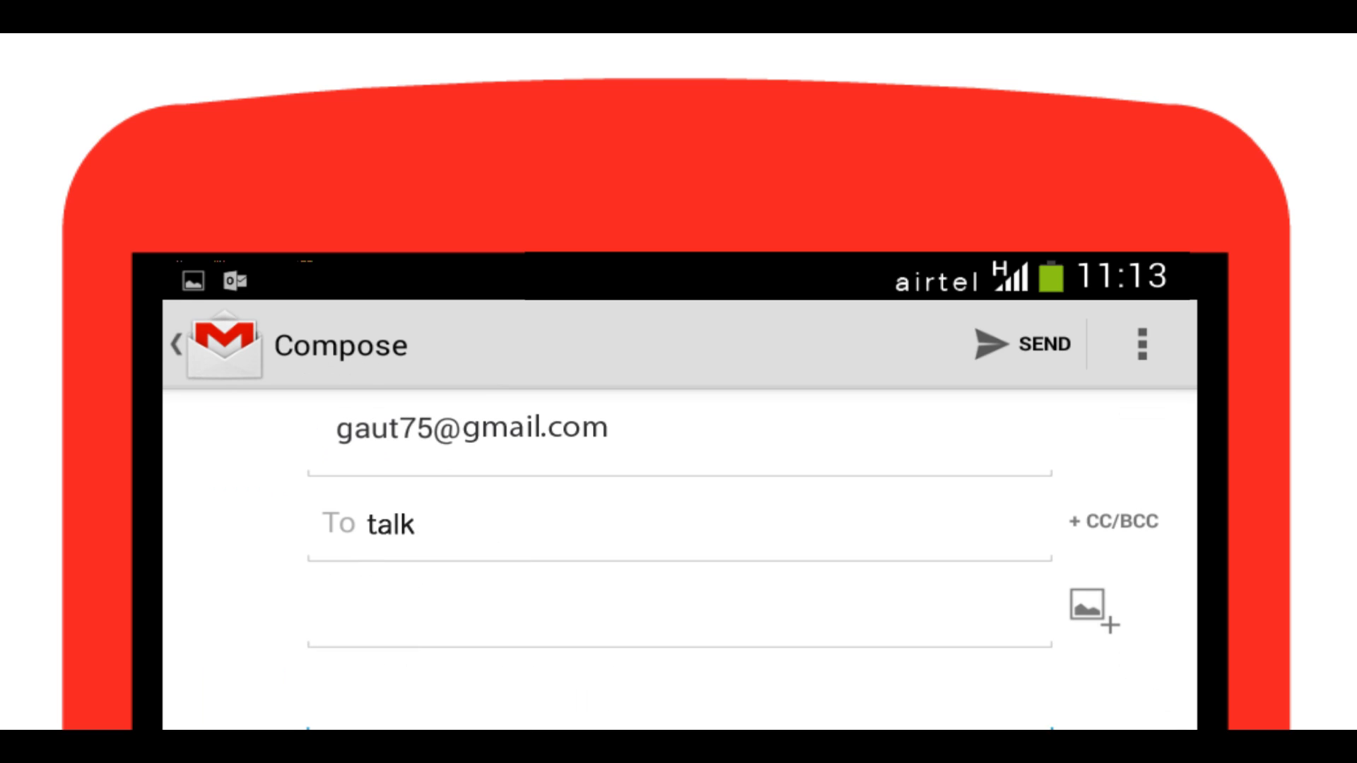
type("Pfa")
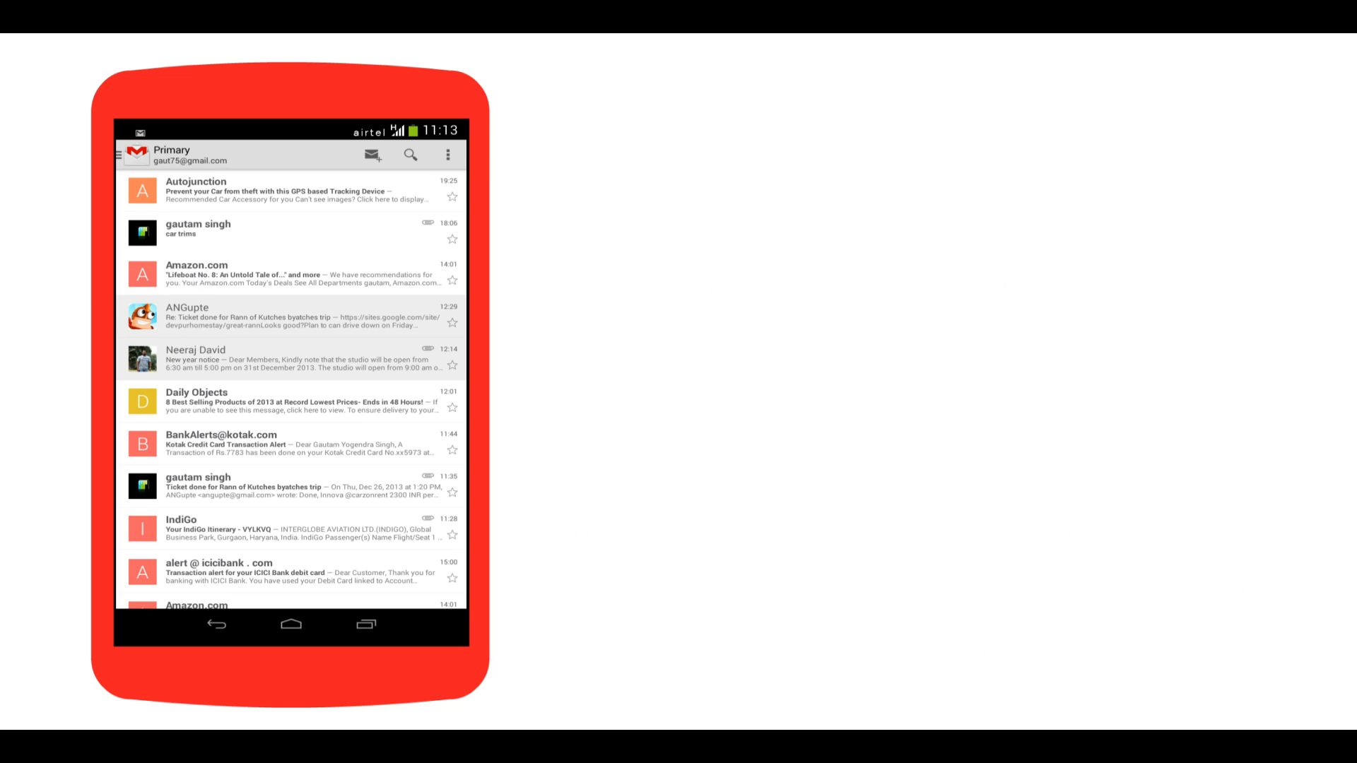
left_click(292, 623)
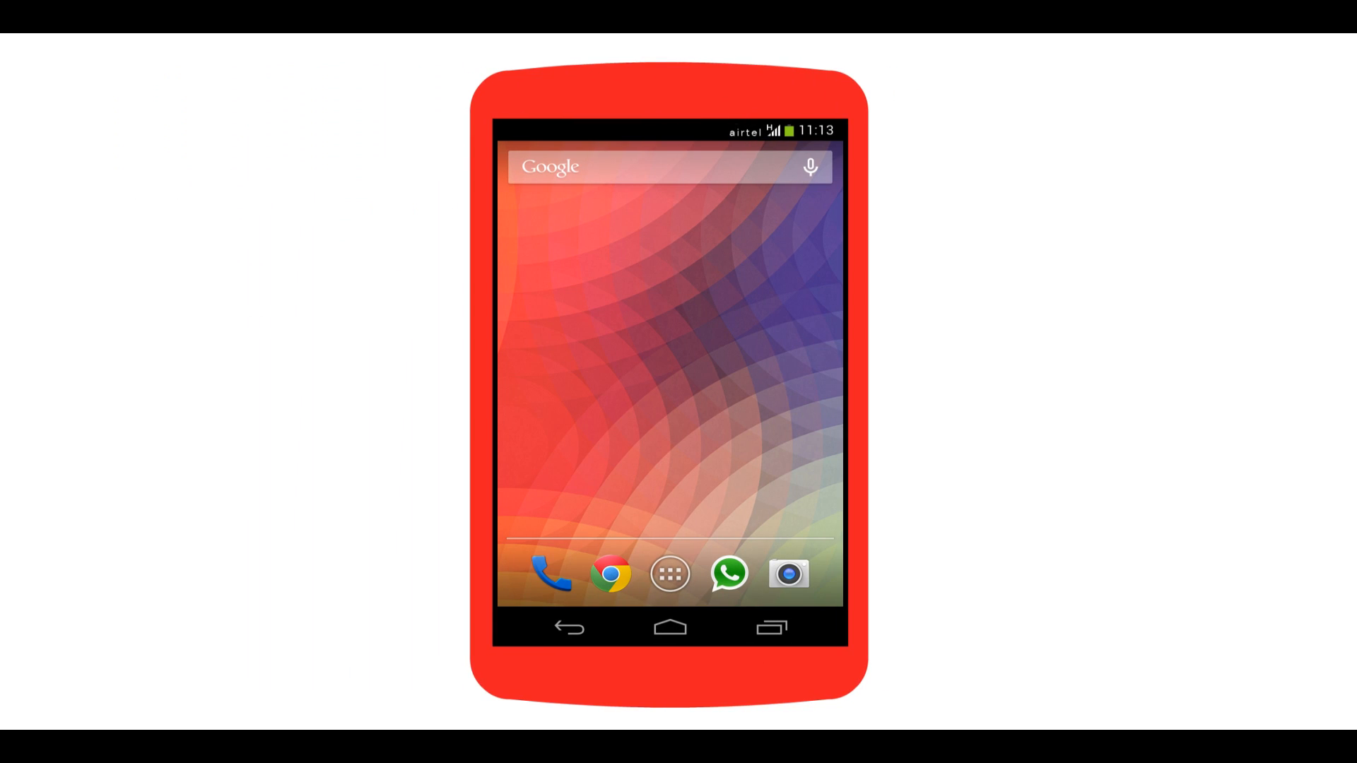